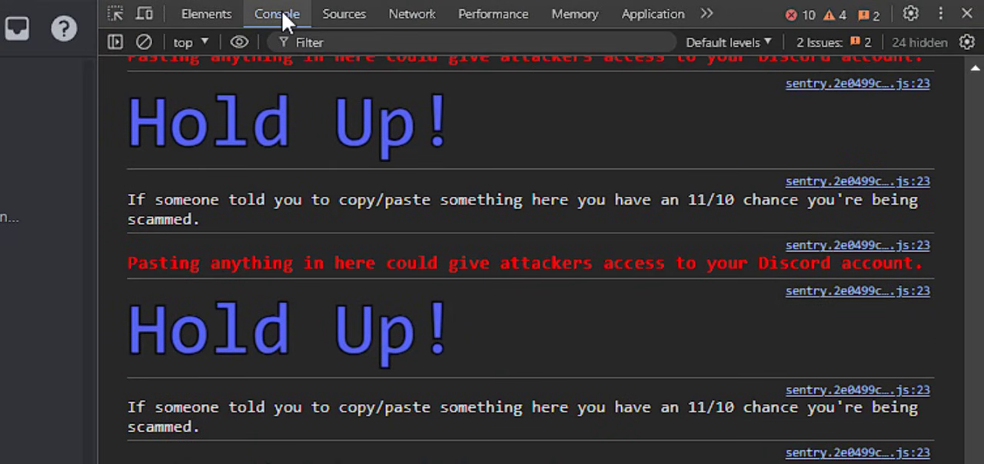
Paste and run the experiments-enabling script in the console, then close DevTools with F12.
right_click(264, 438)
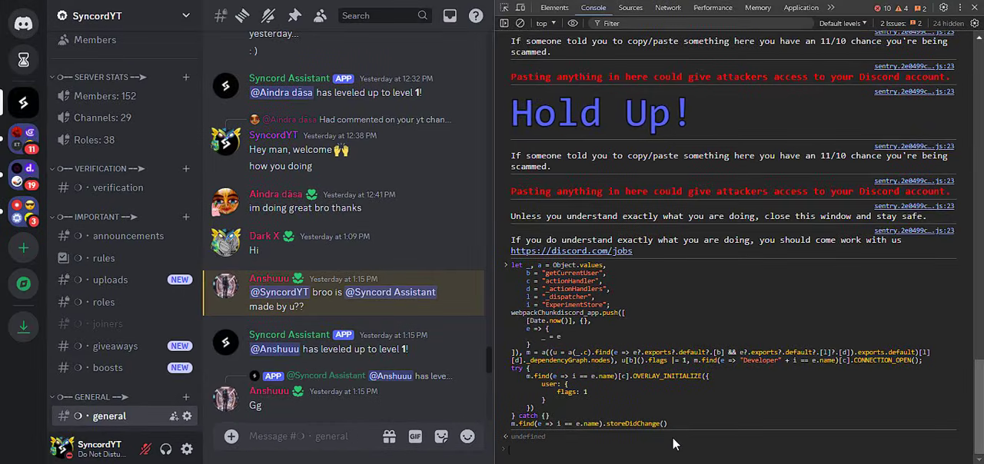
mouse_move(763, 341)
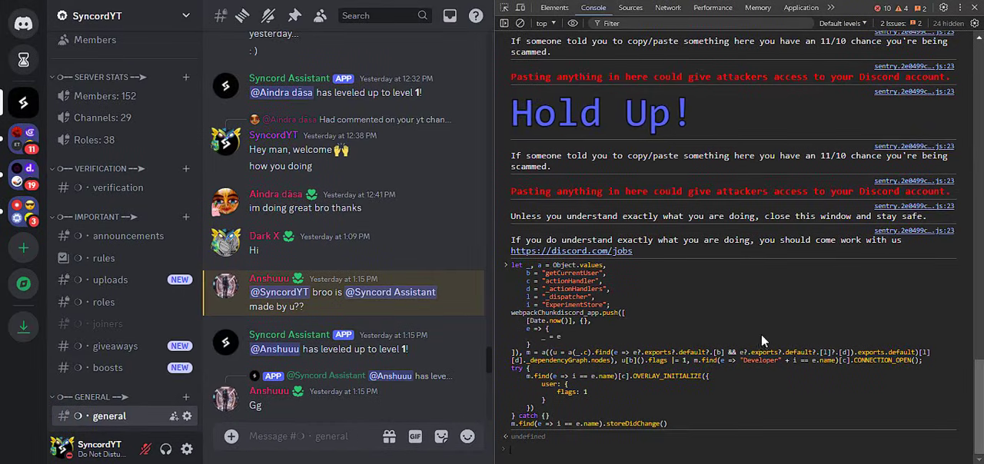
key("F12")
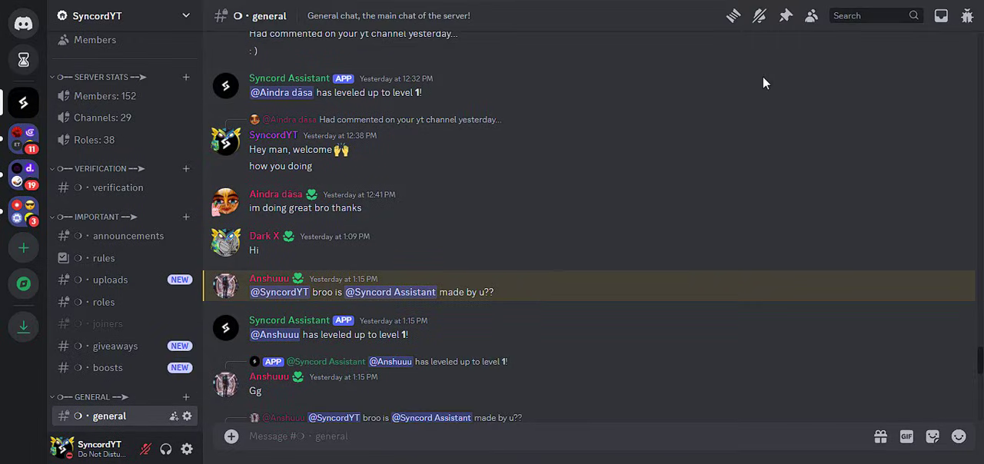
mouse_move(255, 319)
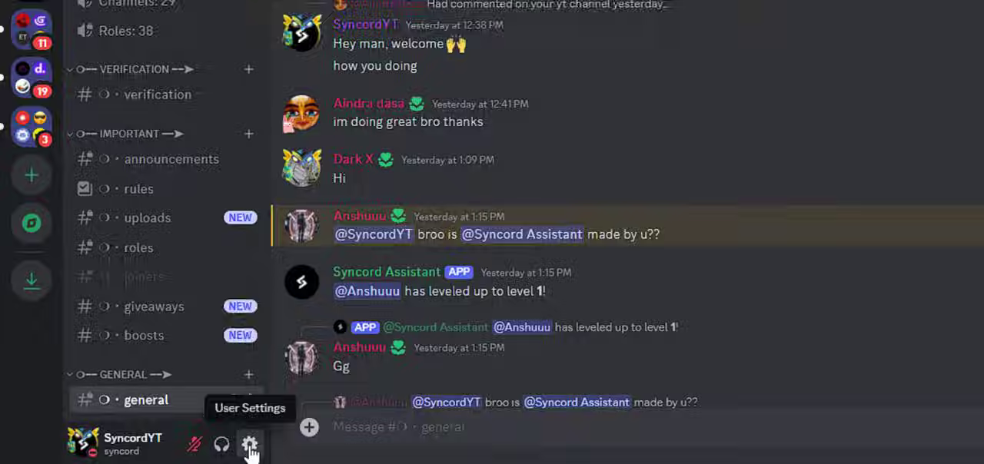
Open User Settings and go to the newly unlocked Experiments page.
left_click(250, 445)
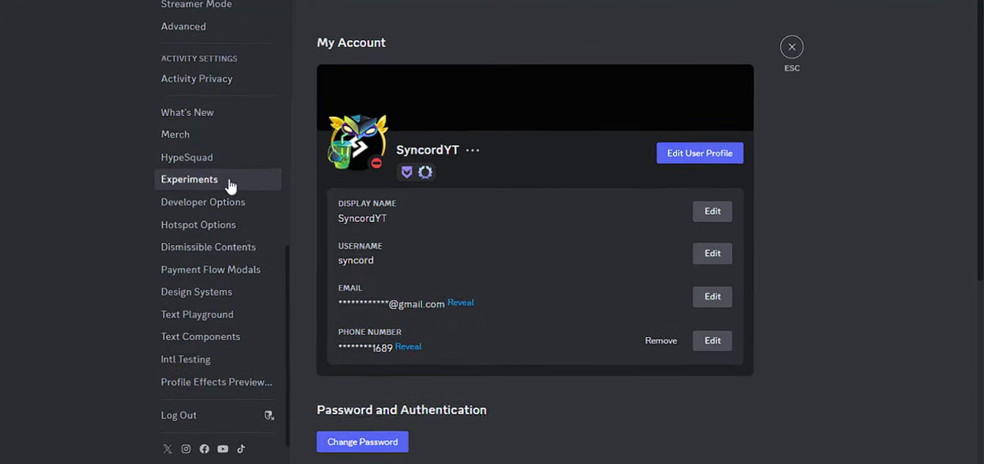
left_click(189, 179)
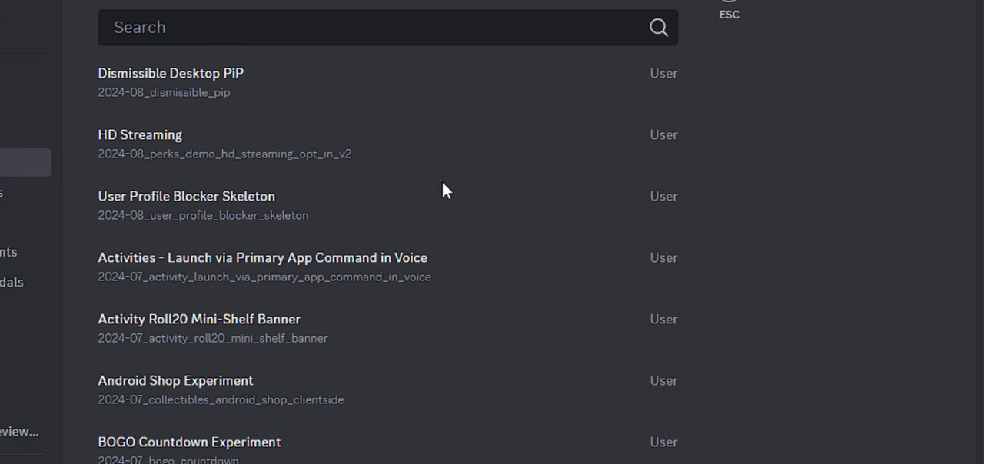
mouse_move(454, 84)
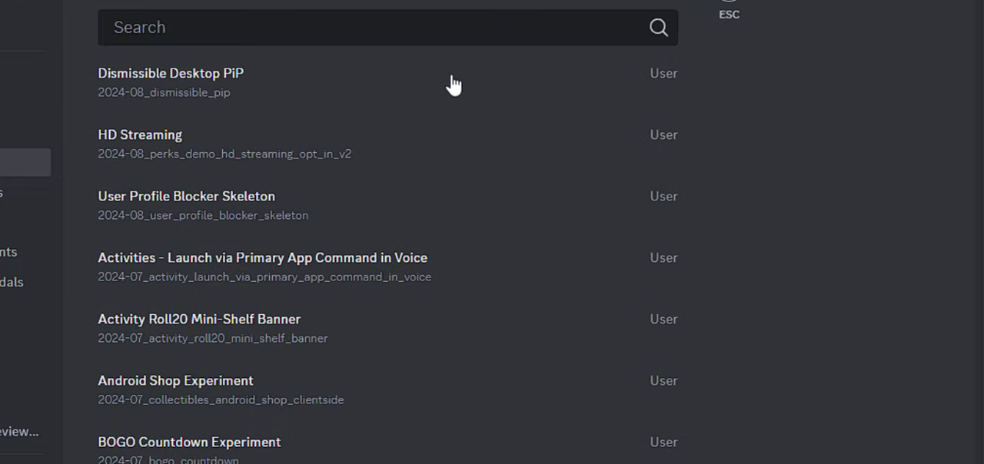
Set the Global Discovery experiment's bucket override to Treatment 3.
scroll("down", 3)
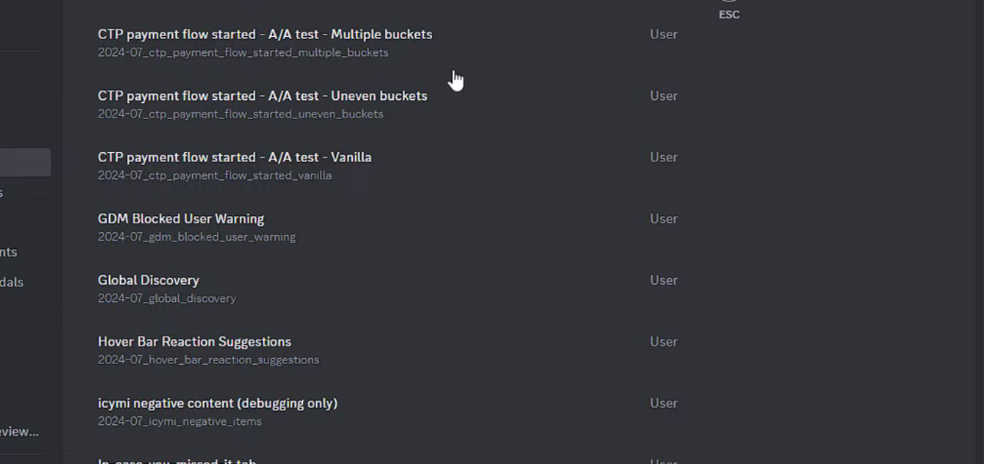
scroll("down", 3)
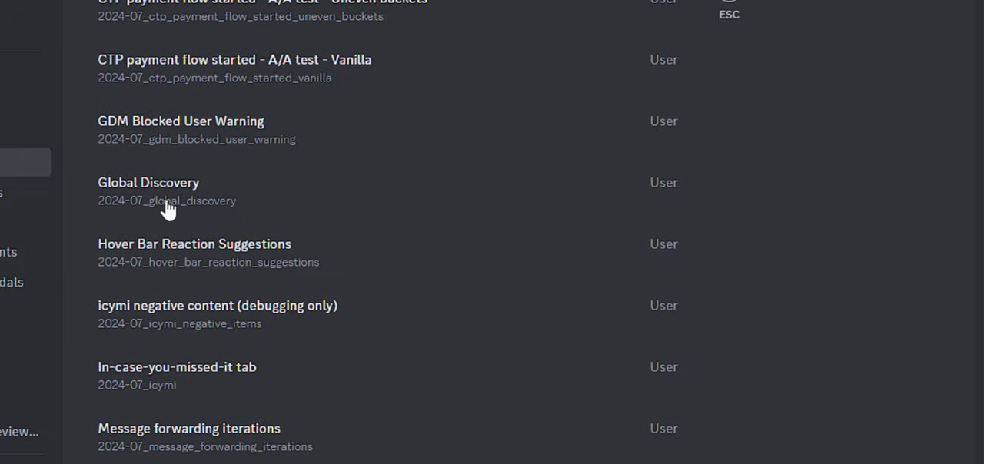
left_click(148, 183)
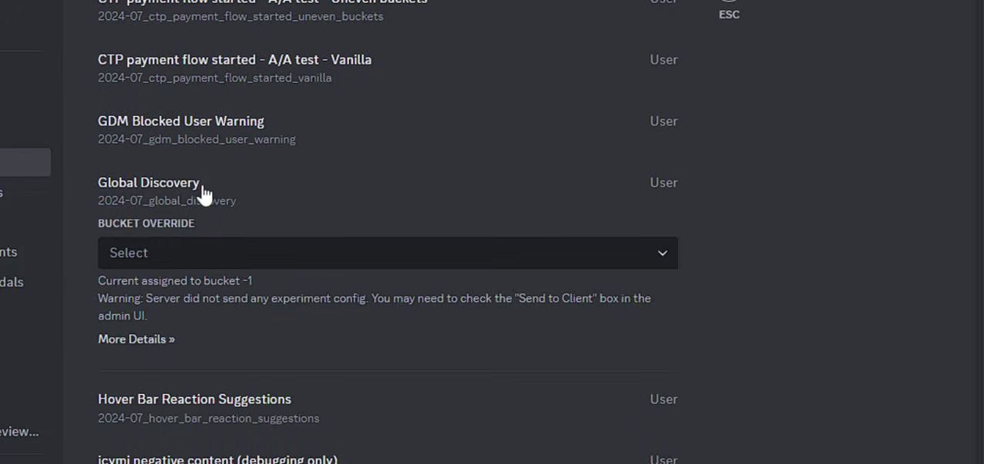
left_click(387, 253)
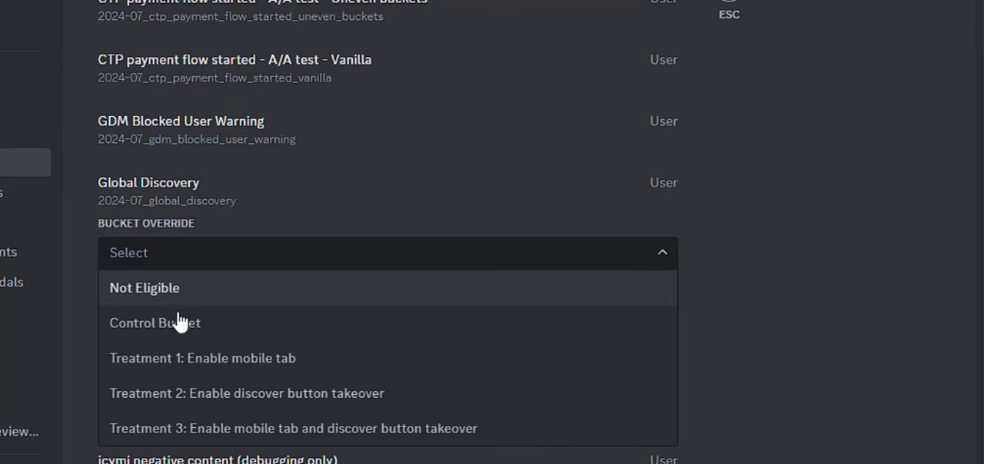
left_click(293, 428)
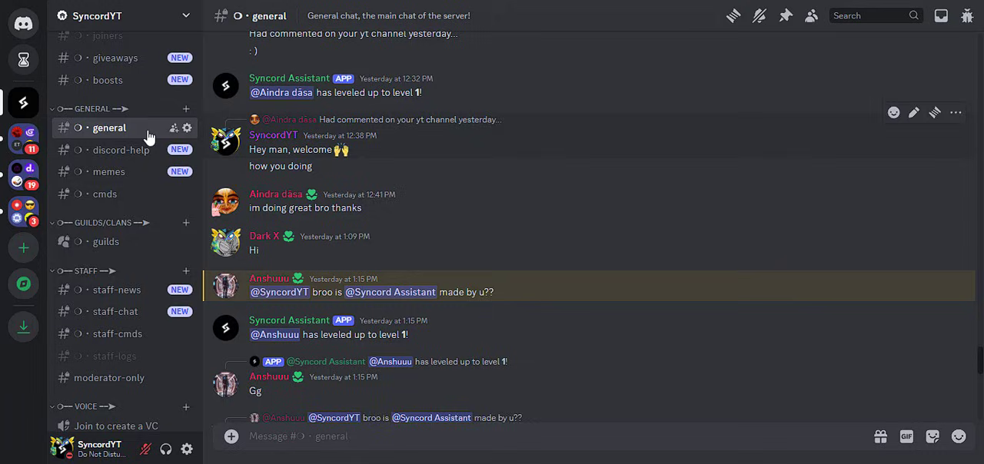
Browse the redesigned Discover page's Gaming and Music servers, then open Quests.
left_click(23, 284)
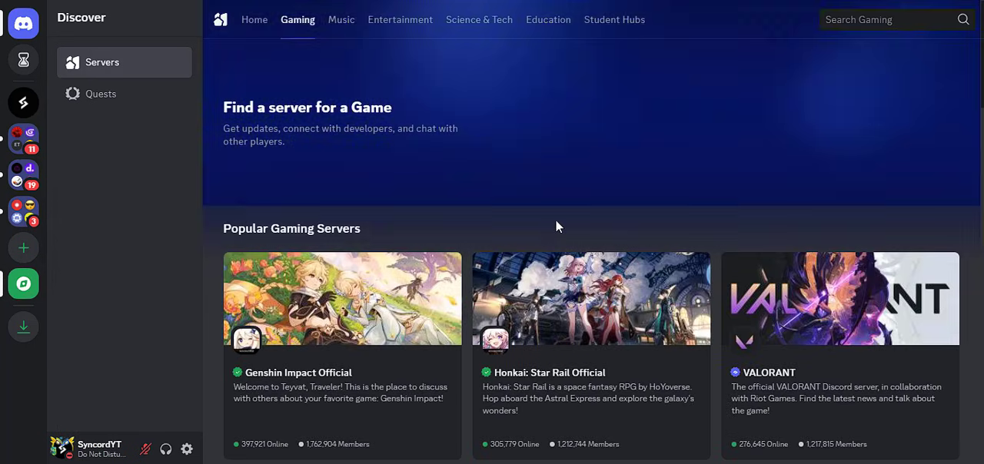
mouse_move(364, 36)
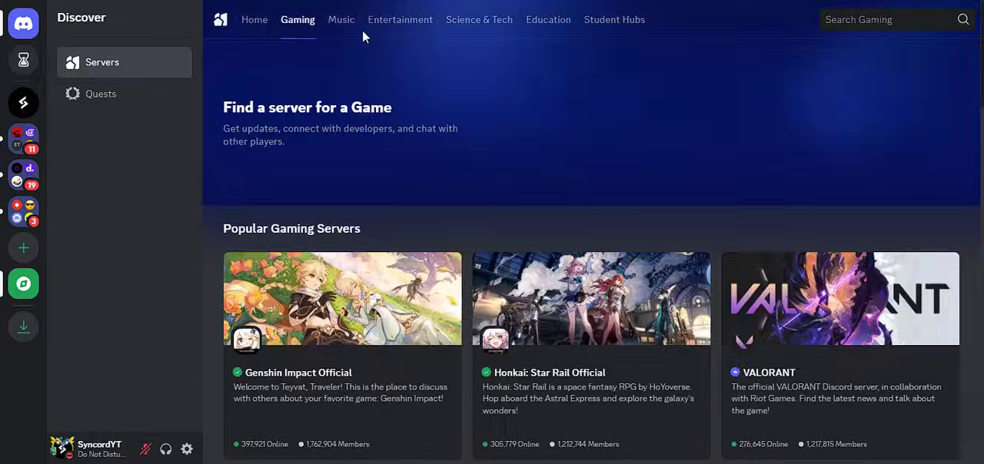
left_click(340, 19)
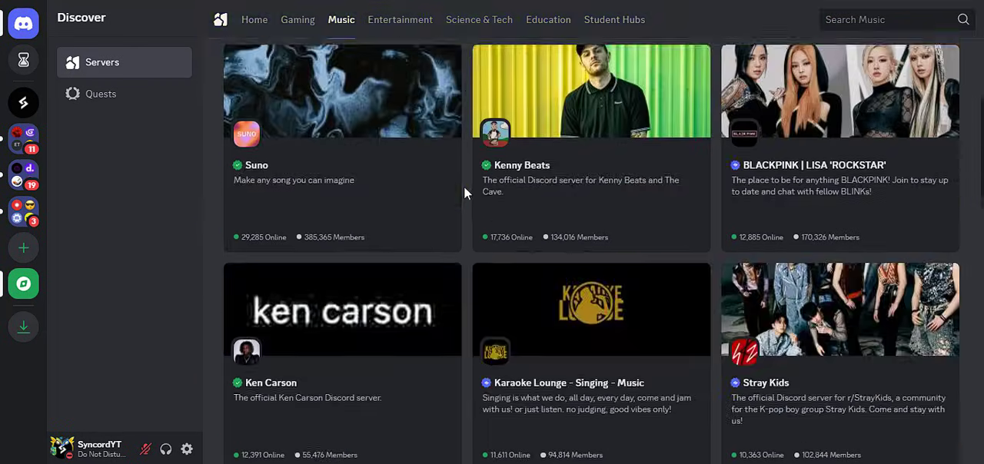
left_click(101, 93)
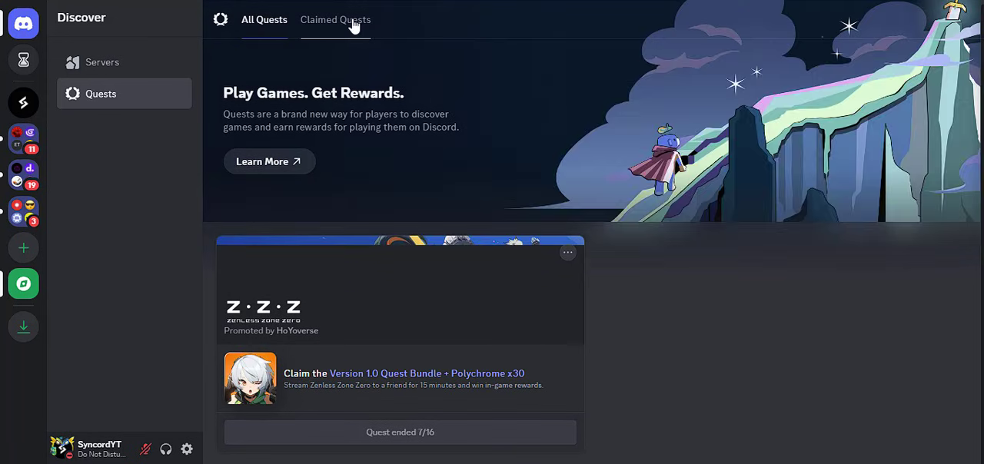
View claimed quest rewards and all quests, then return to Discover's Servers section.
left_click(335, 20)
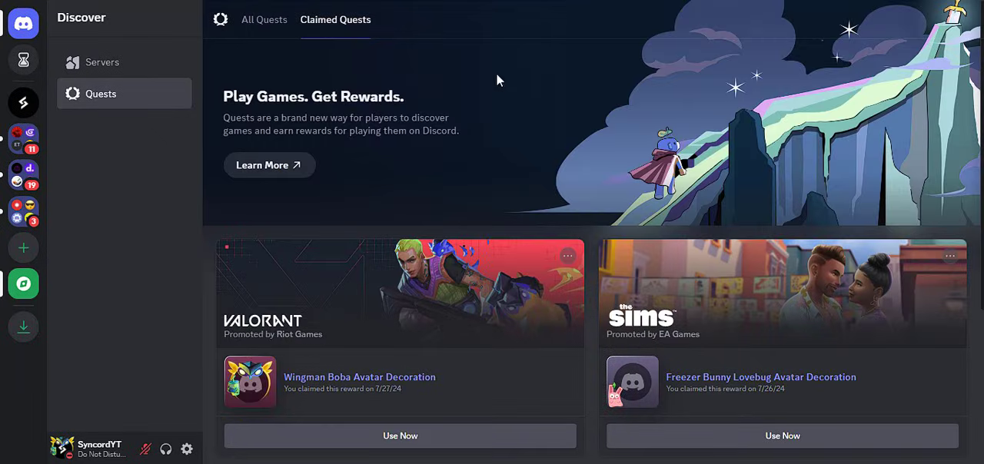
left_click(264, 20)
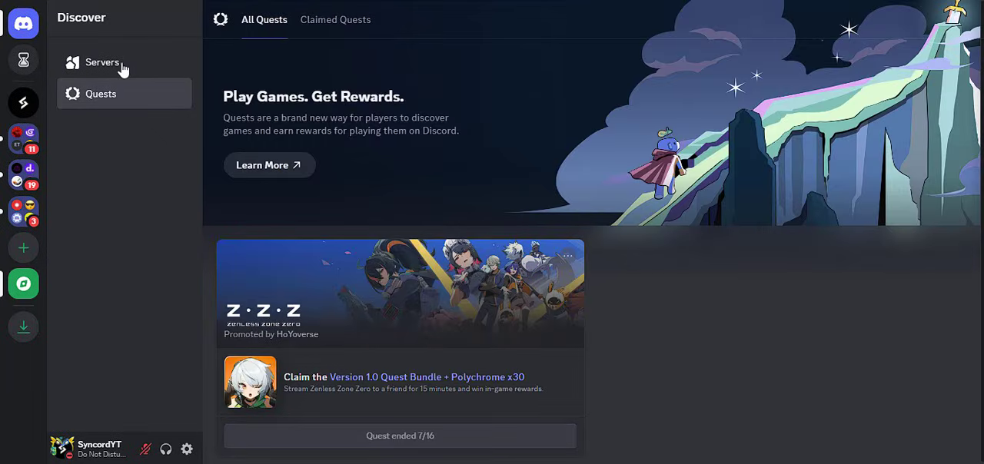
left_click(102, 62)
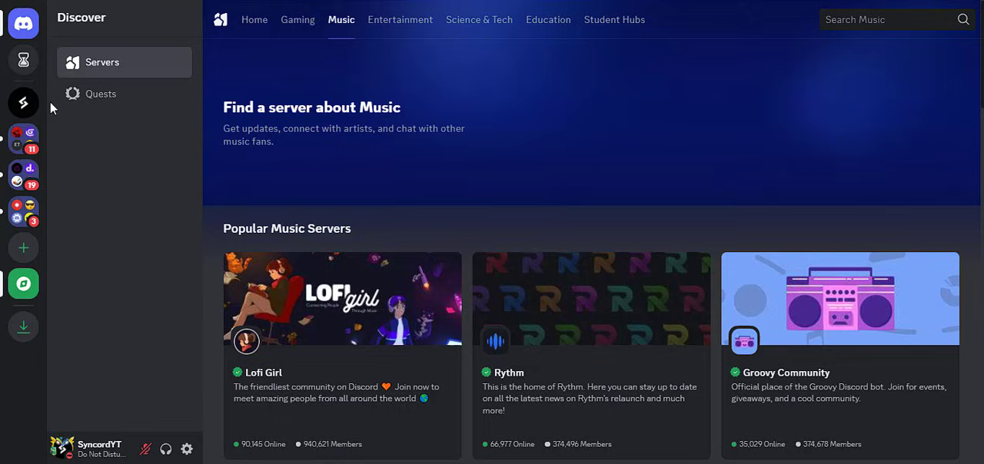